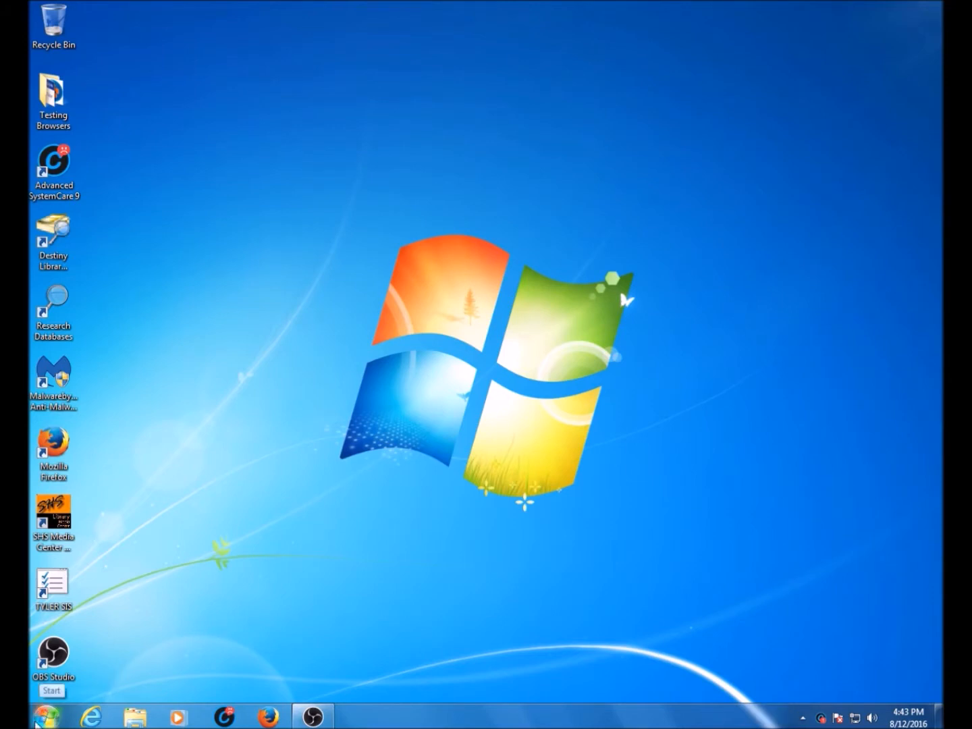
- Open Devices and Printers from the Start menu
click(52, 715)
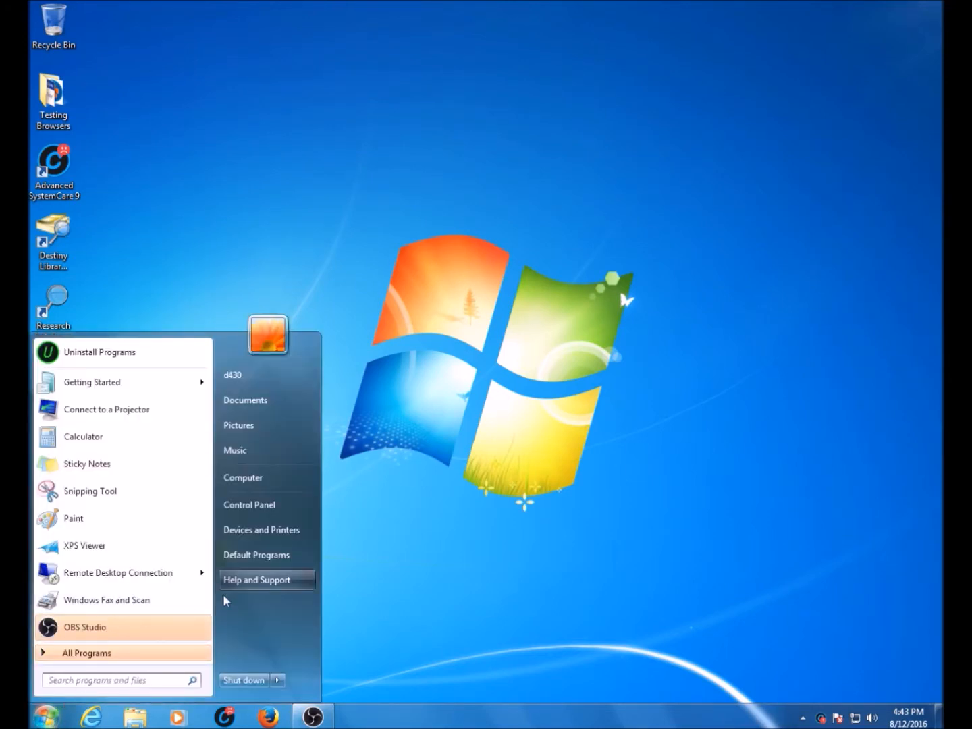
click(261, 529)
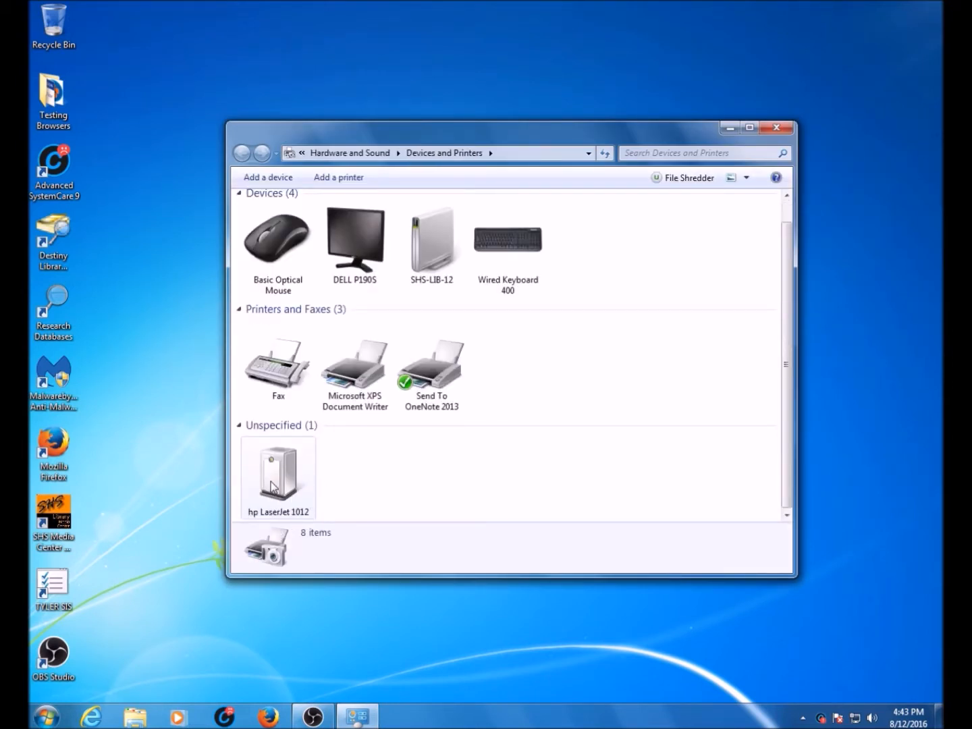
- Open the hp LaserJet 1012's Generic IEEE 1284.4 printing support properties from its Hardware tab
right_click(278, 473)
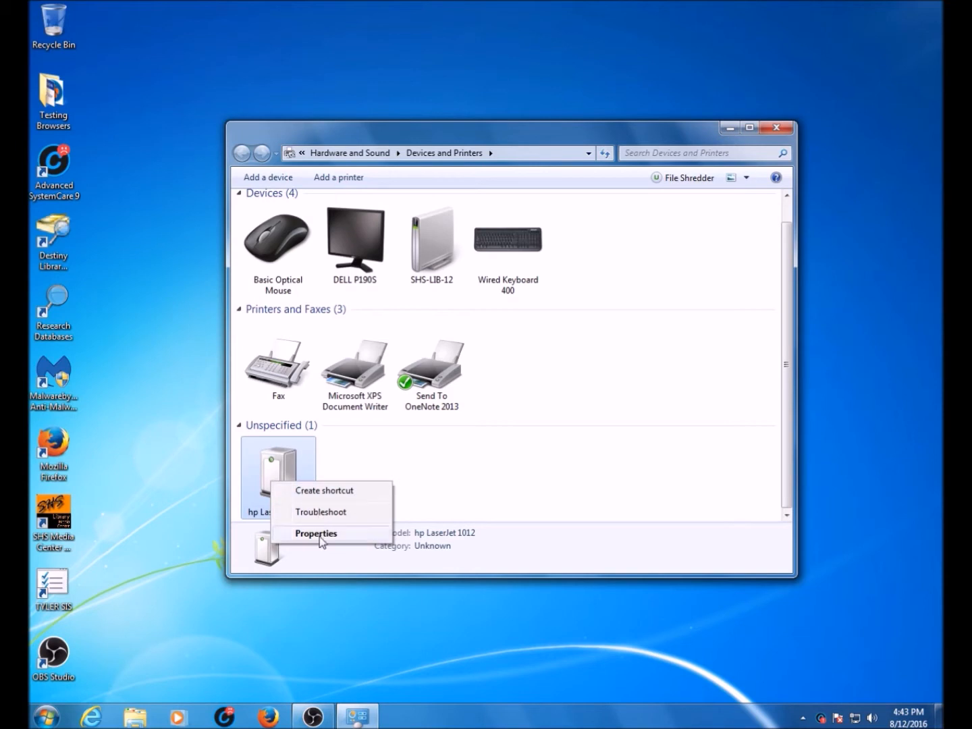
click(316, 533)
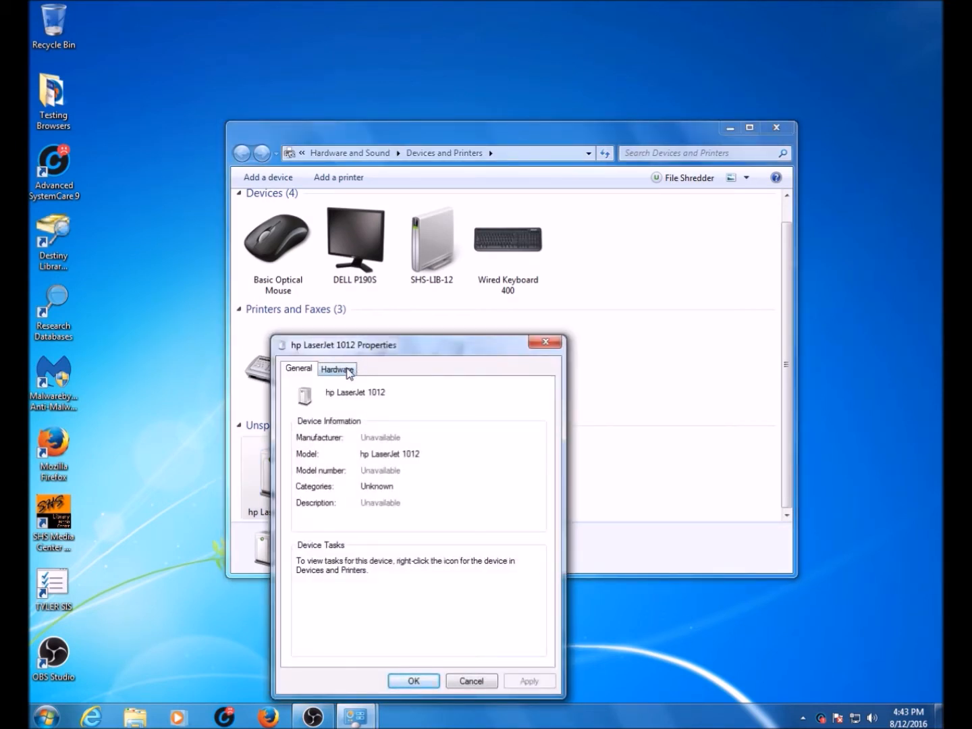
click(337, 369)
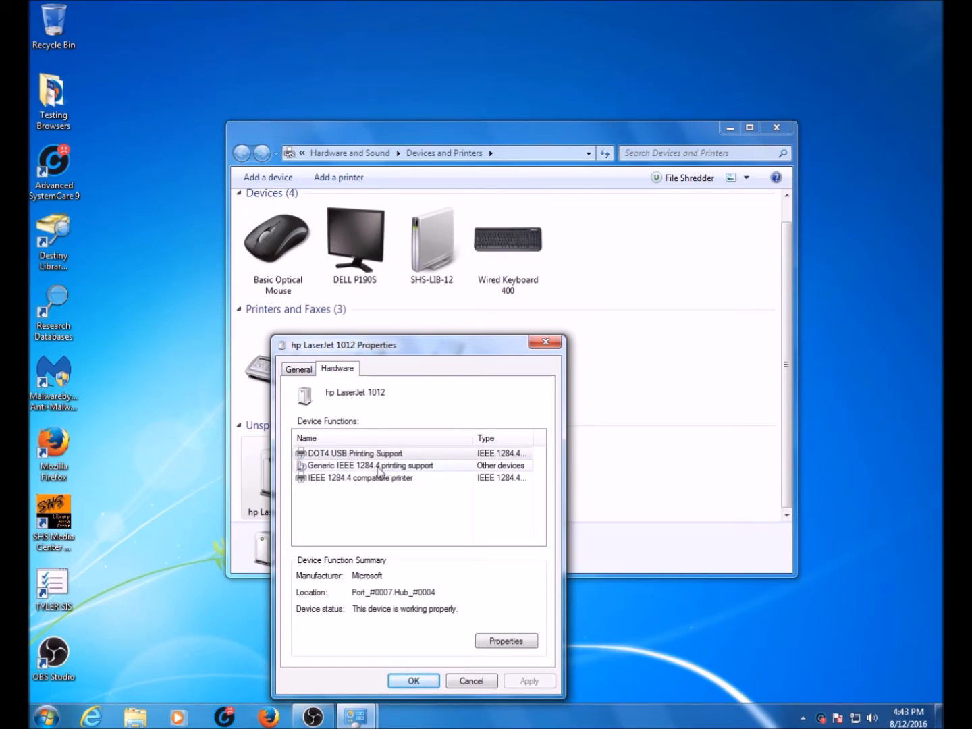
click(369, 466)
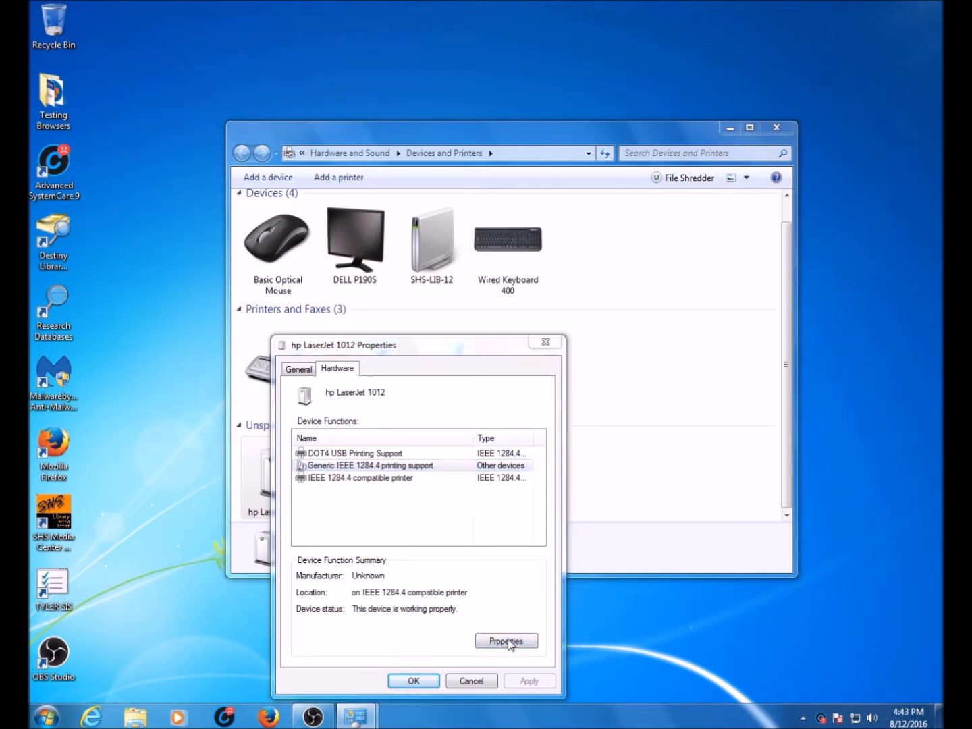
click(507, 640)
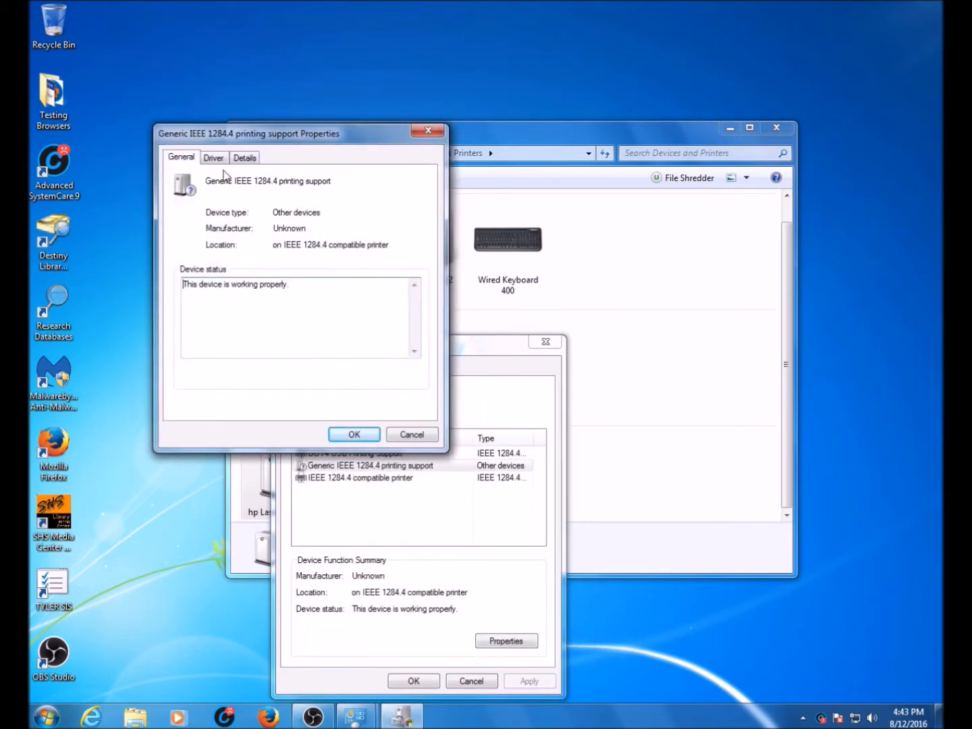
- Start Update Driver for the printing support and choose to browse this computer
click(214, 157)
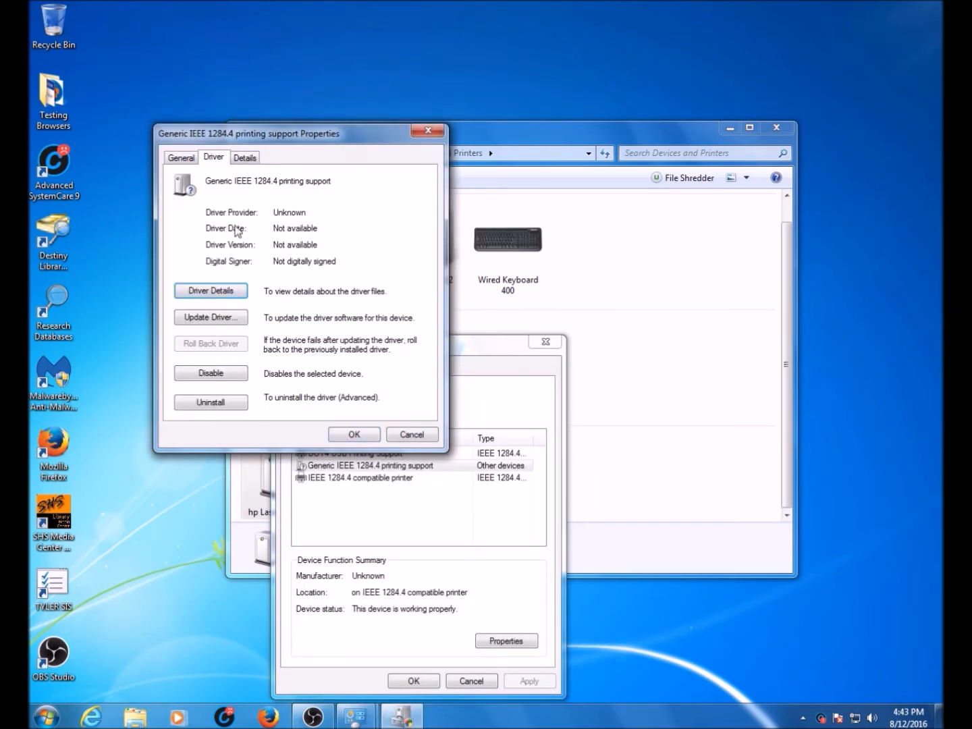
mouse_move(210, 317)
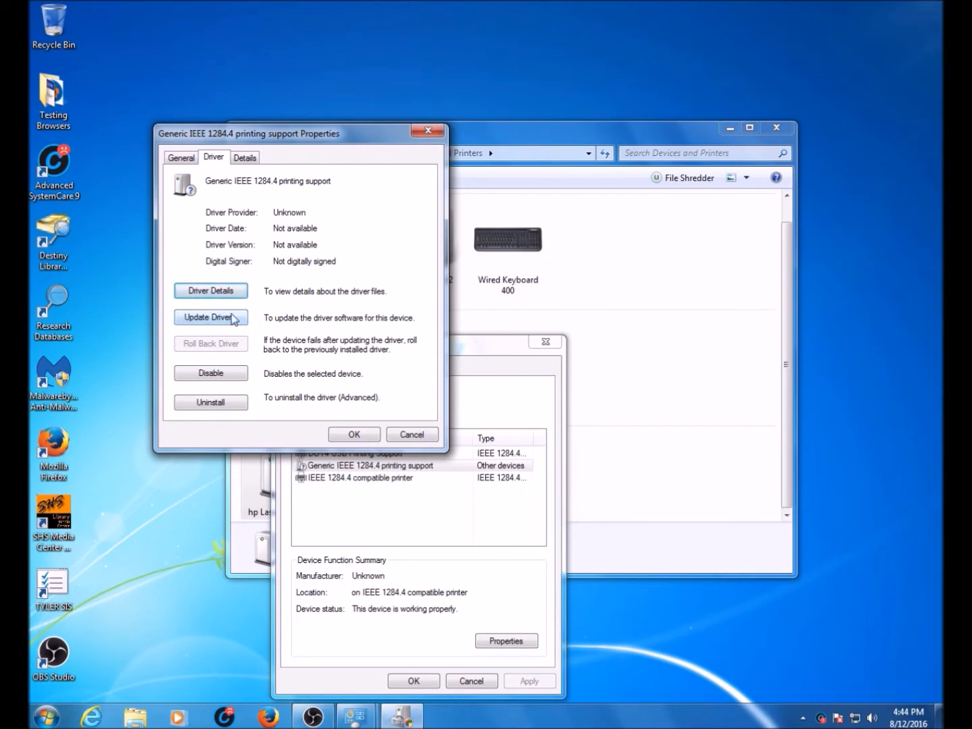
click(210, 317)
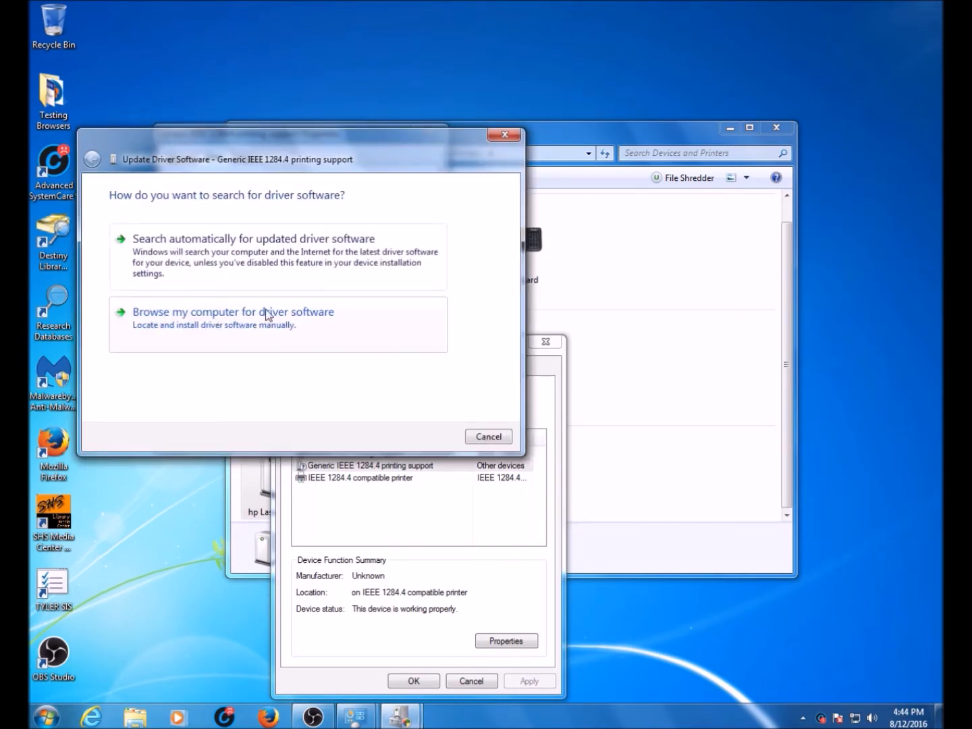
click(232, 311)
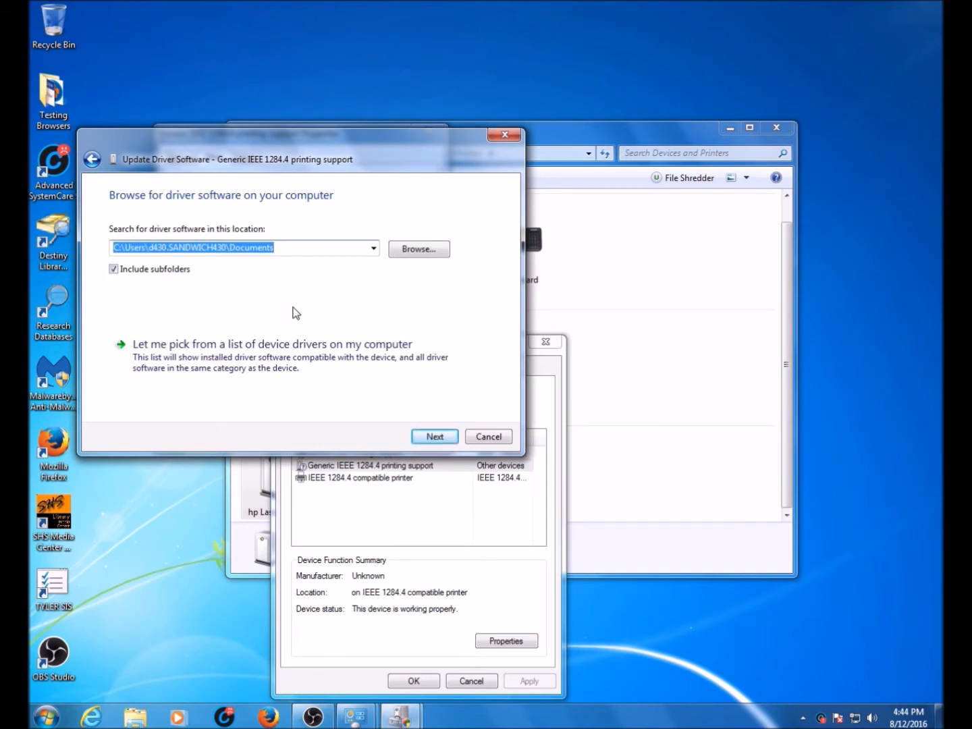
mouse_move(361, 356)
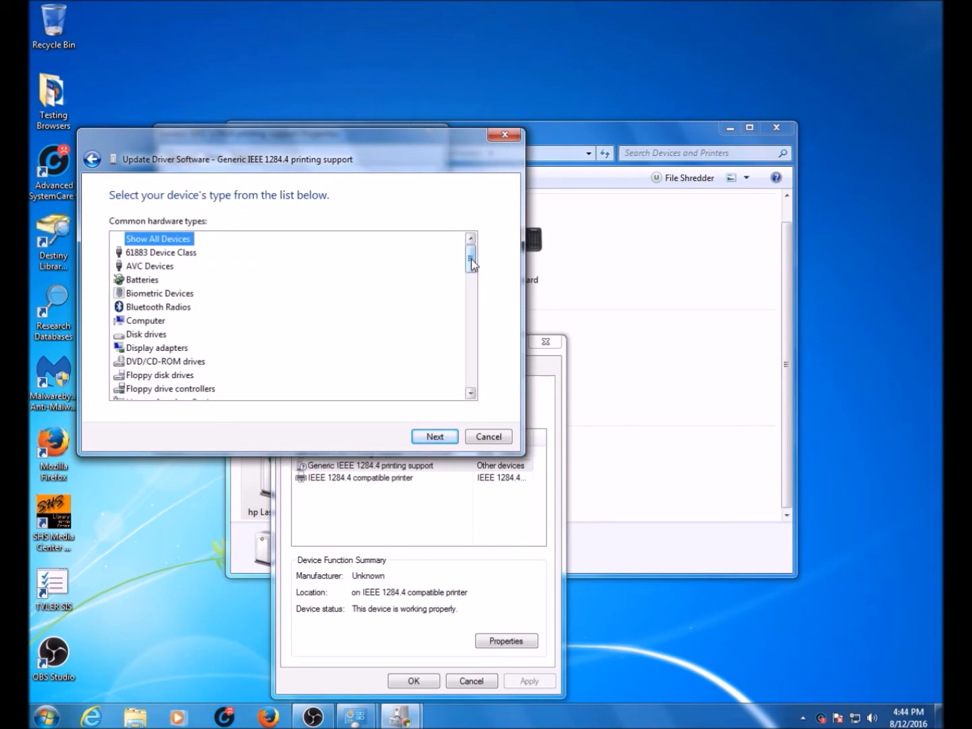
- Select Printers as the hardware type and continue to the manufacturer and model list
scroll(down, 3)
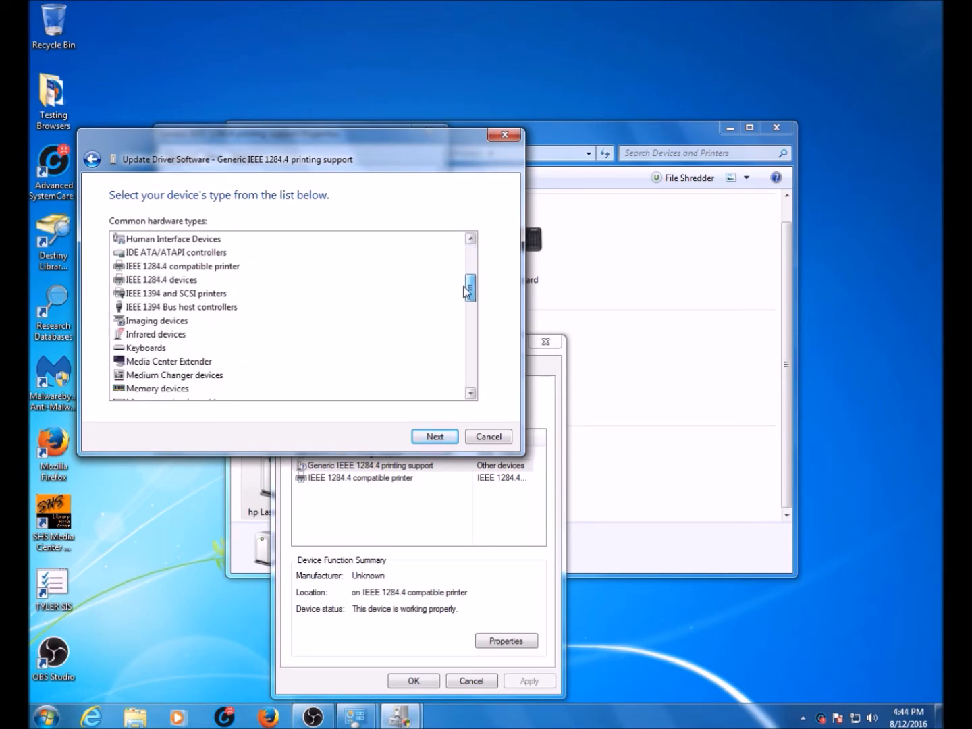
scroll(down, 3)
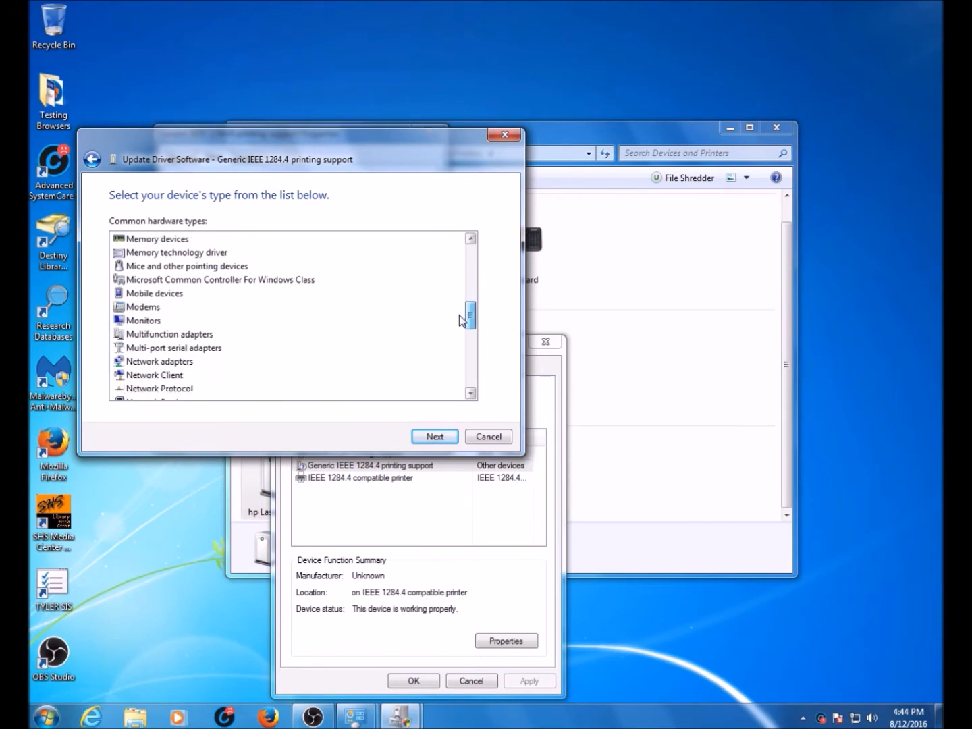
scroll(down, 3)
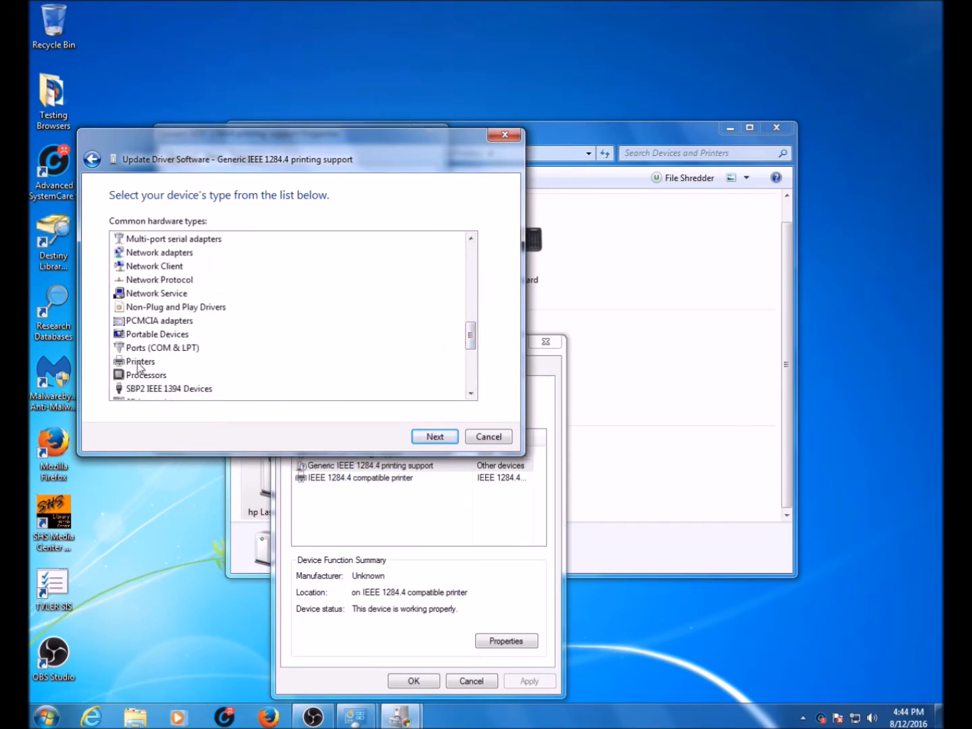
click(140, 361)
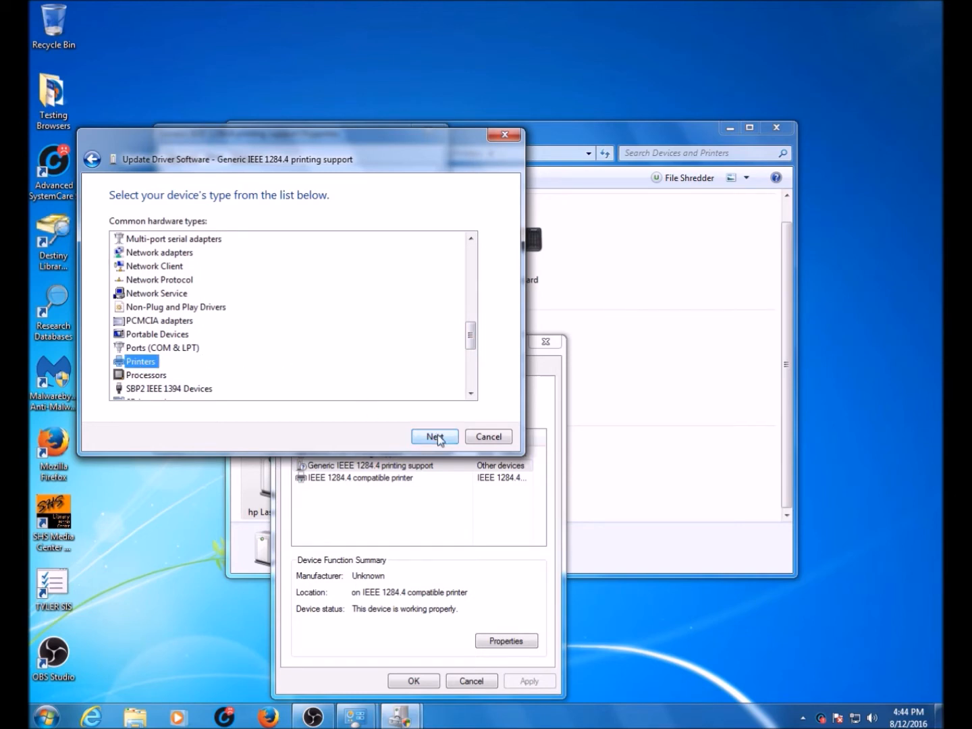
click(434, 436)
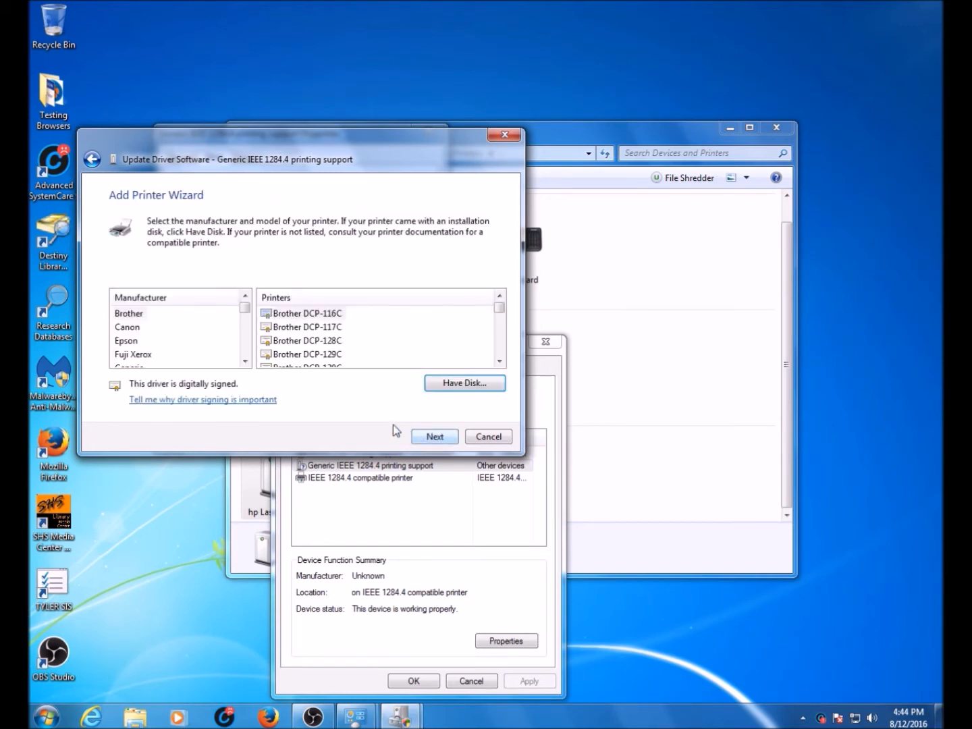
- Select manufacturer HP and the HP LaserJet 3055 PCL5 driver, then proceed to install
click(244, 361)
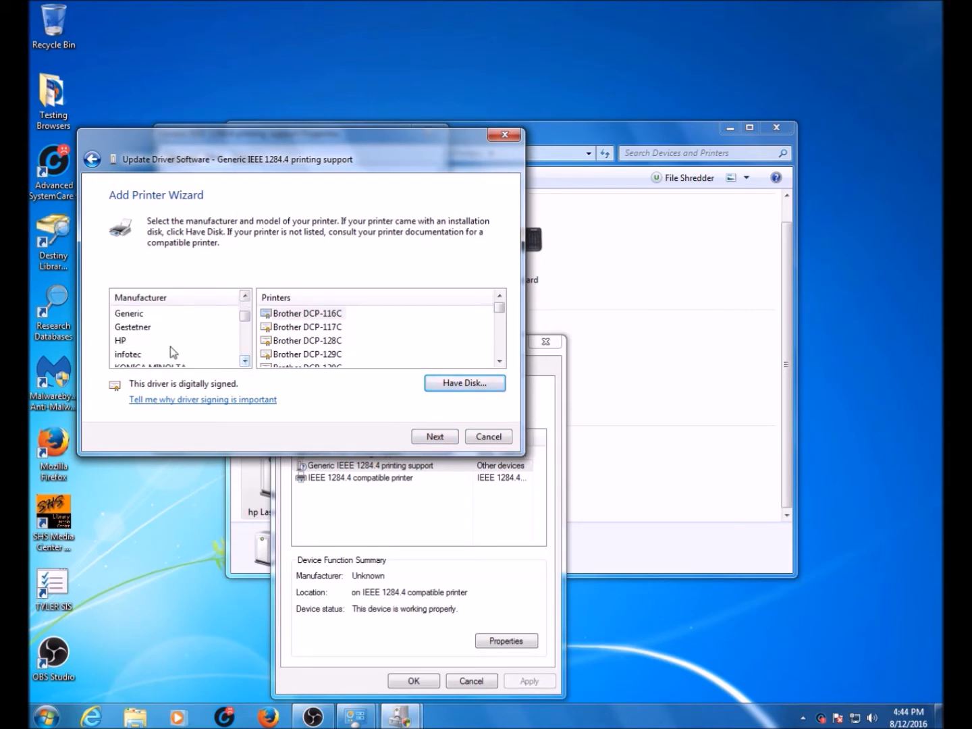
click(121, 341)
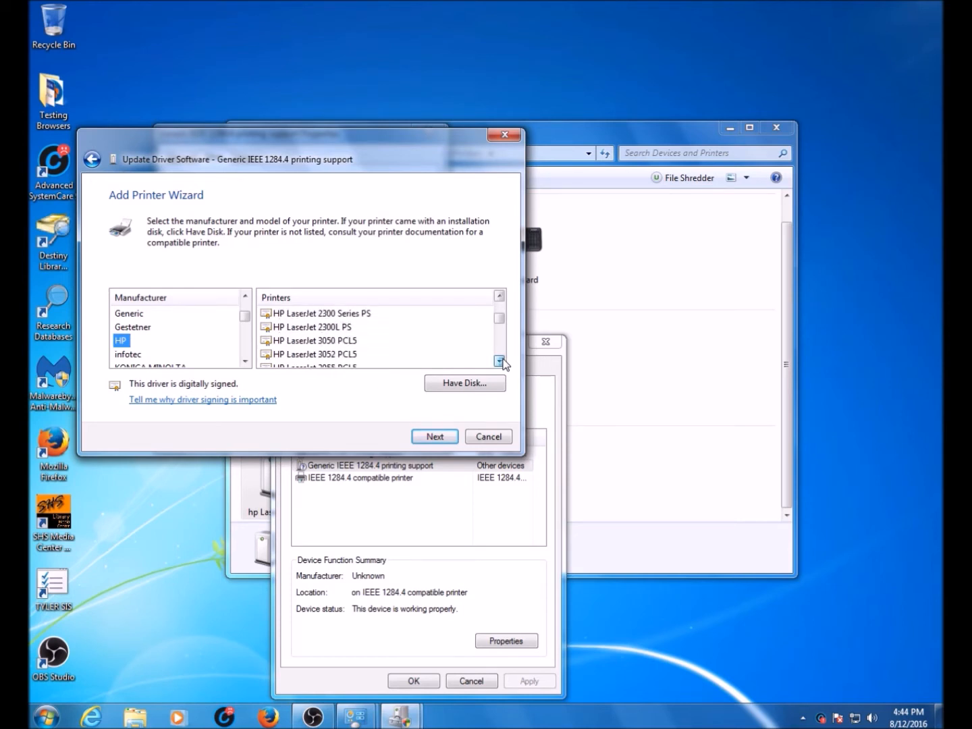
click(499, 361)
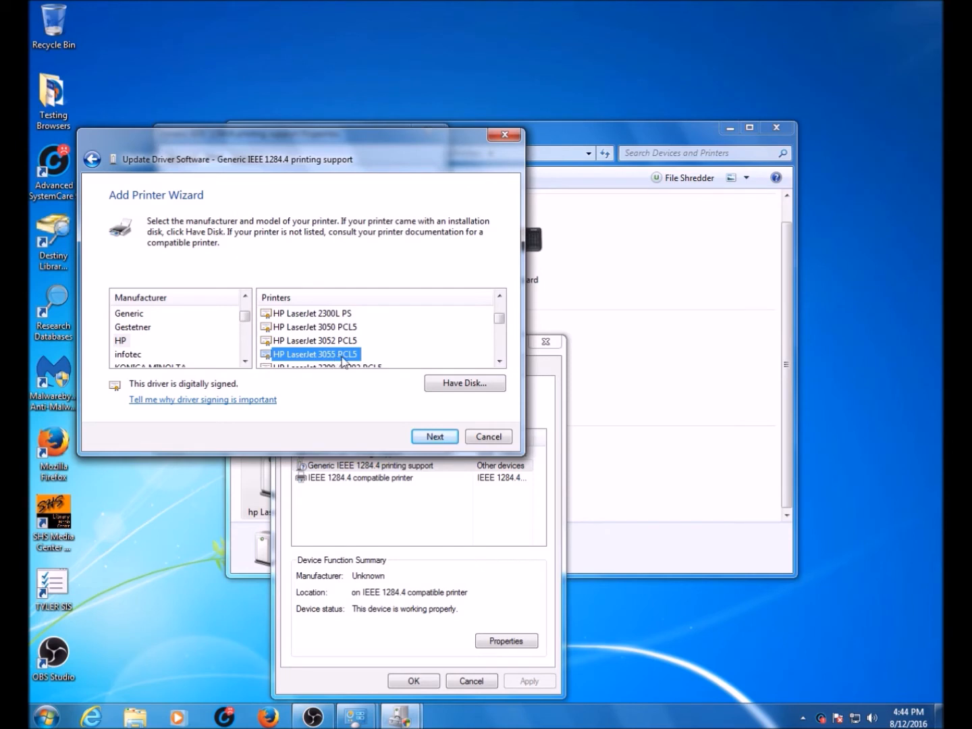
click(434, 437)
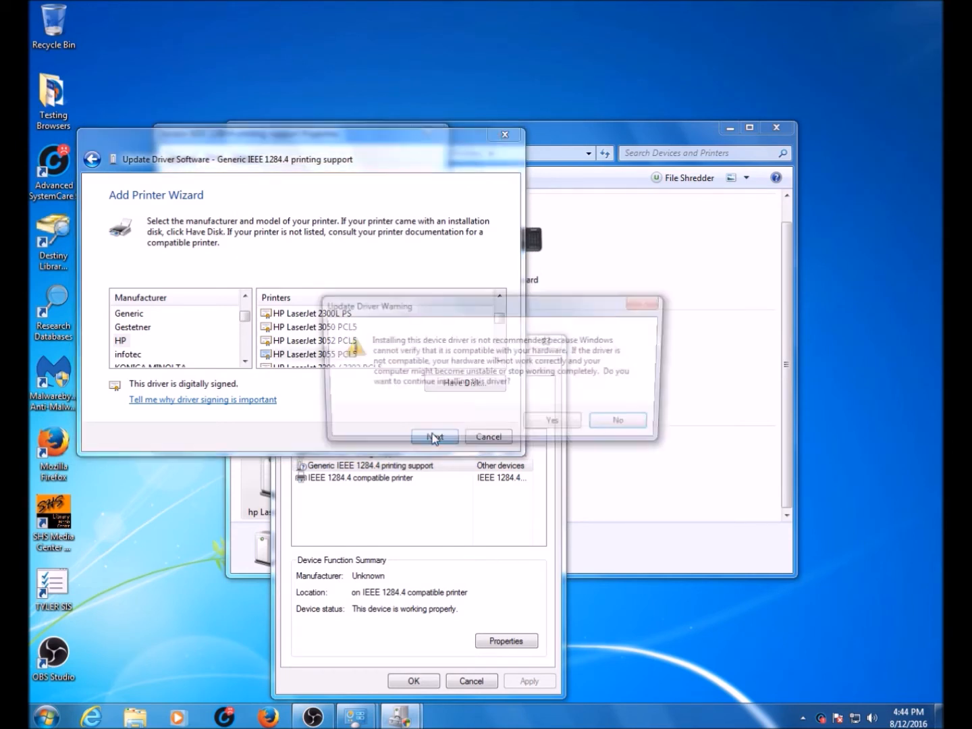
click(434, 437)
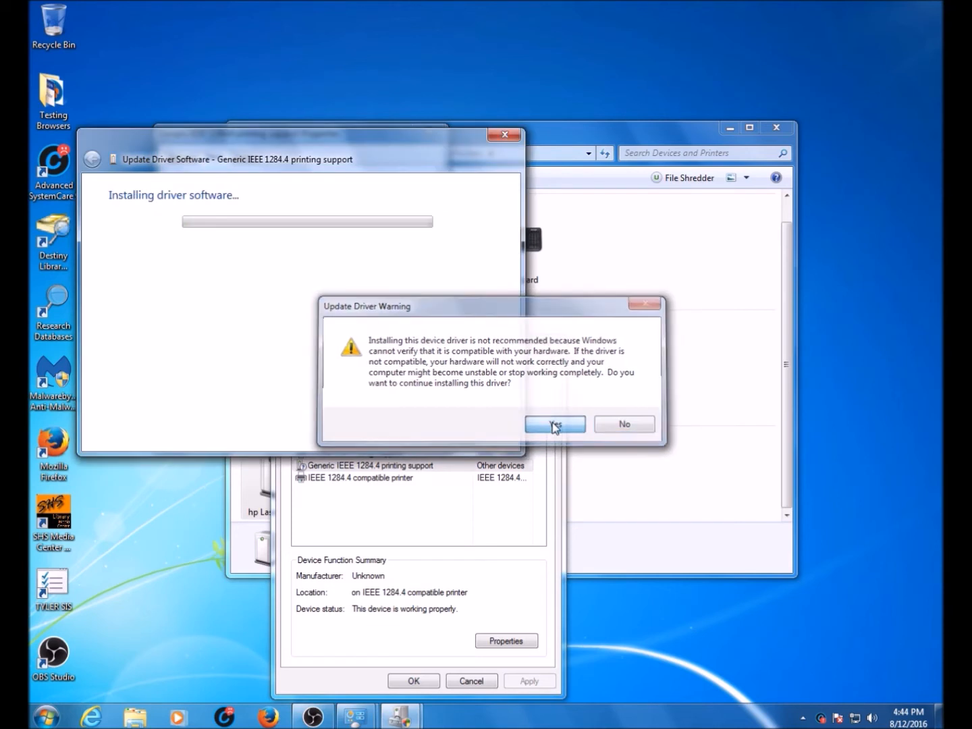
- Accept the driver warning, dismiss the success message, and close both Properties windows
click(555, 424)
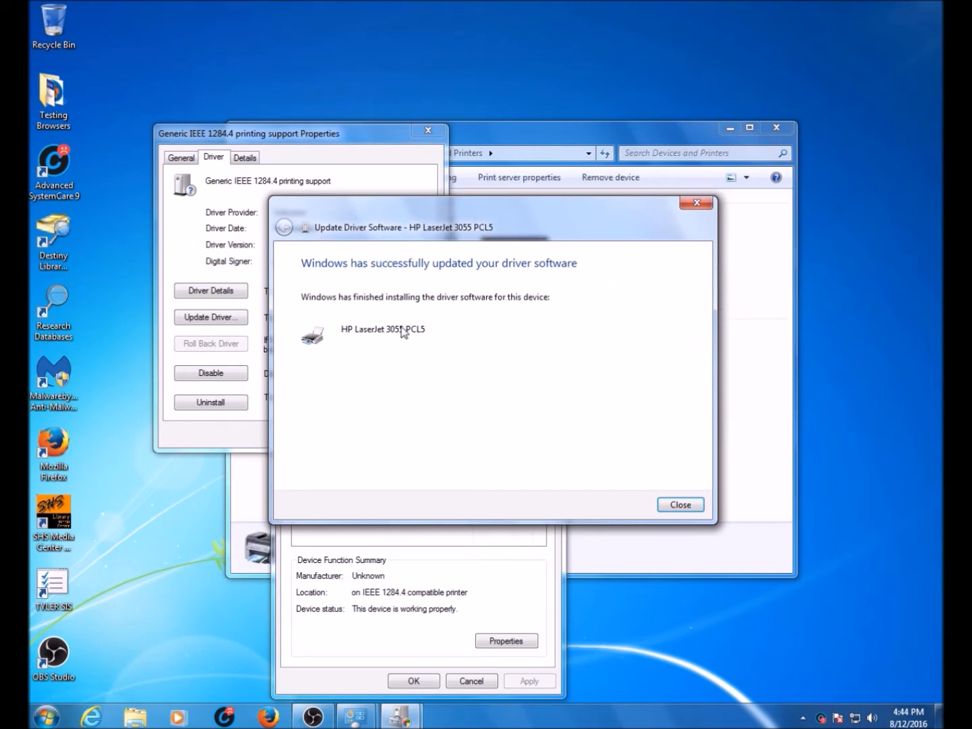
mouse_move(680, 504)
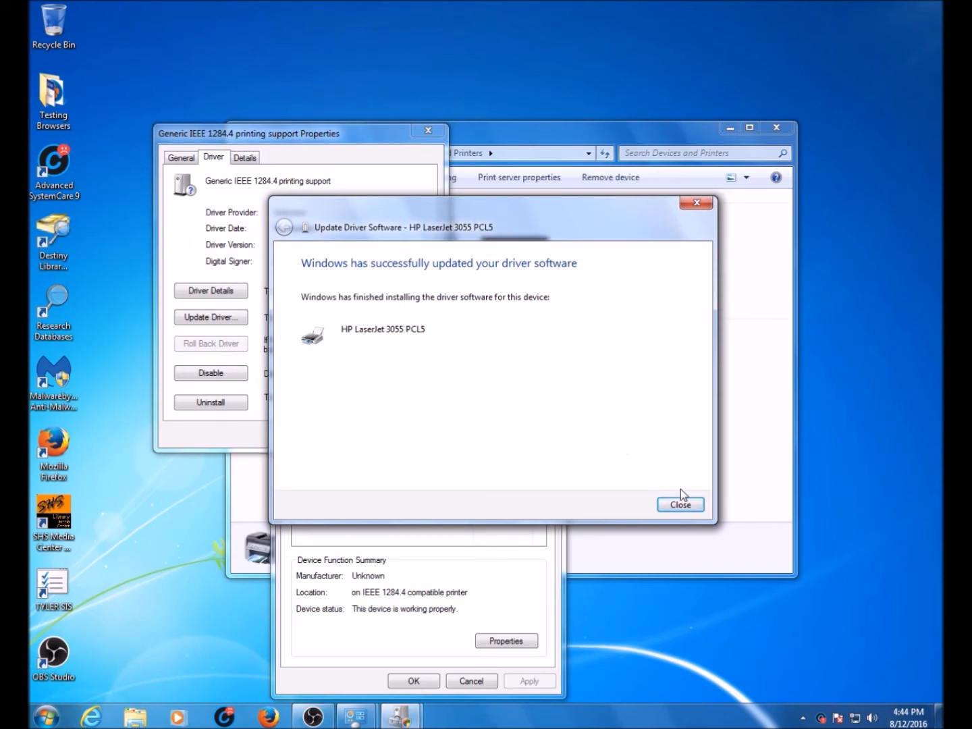
click(680, 505)
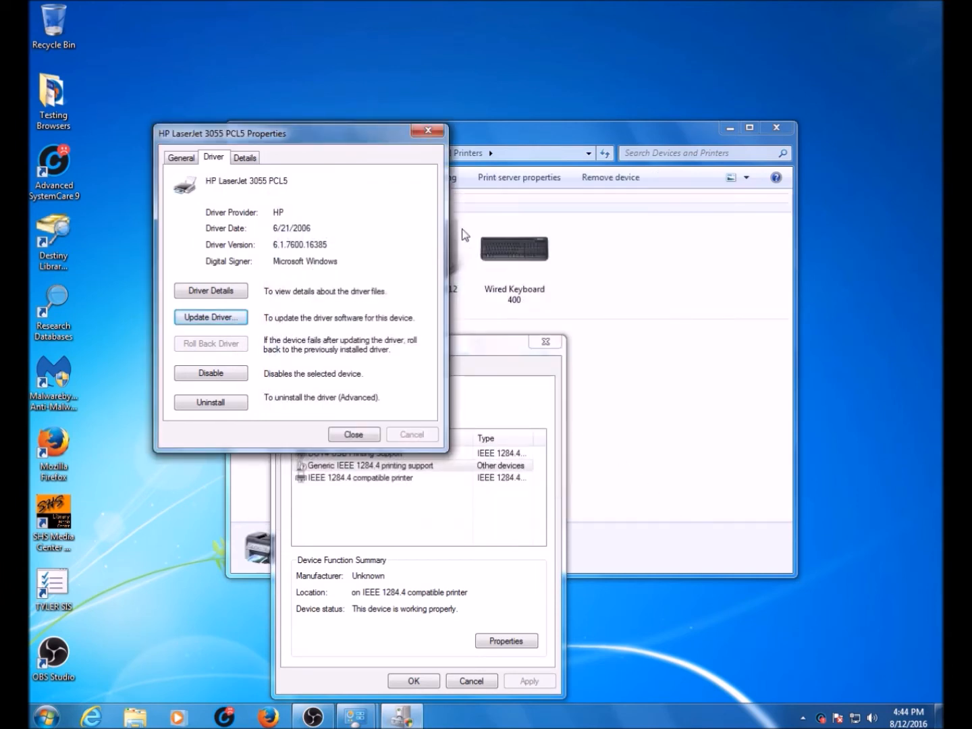
click(353, 434)
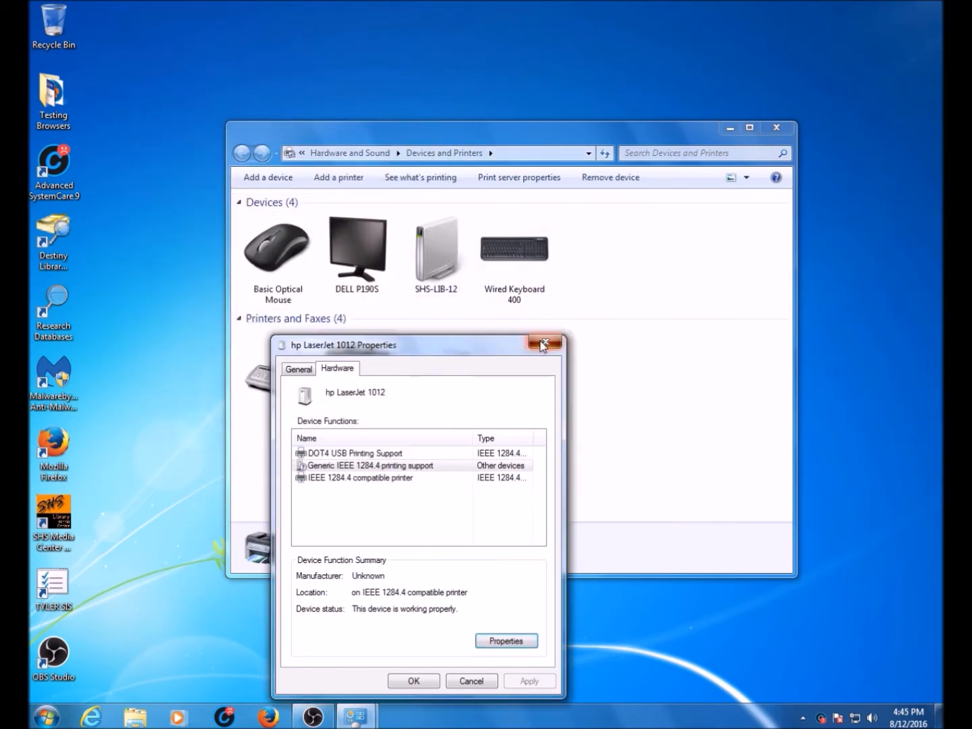
click(544, 344)
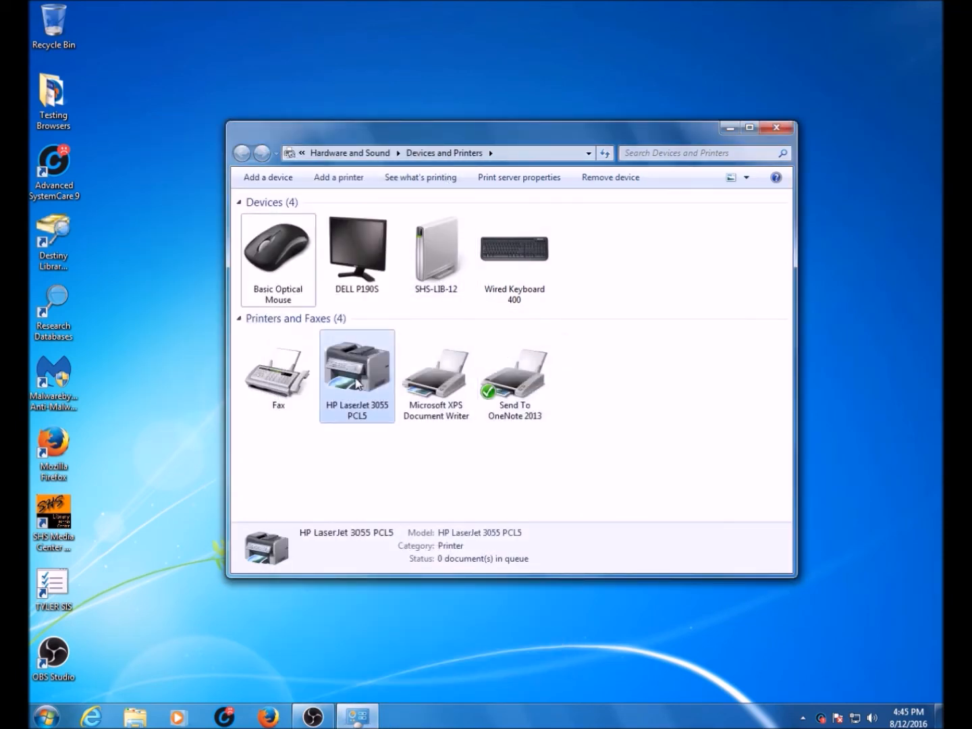
mouse_move(371, 390)
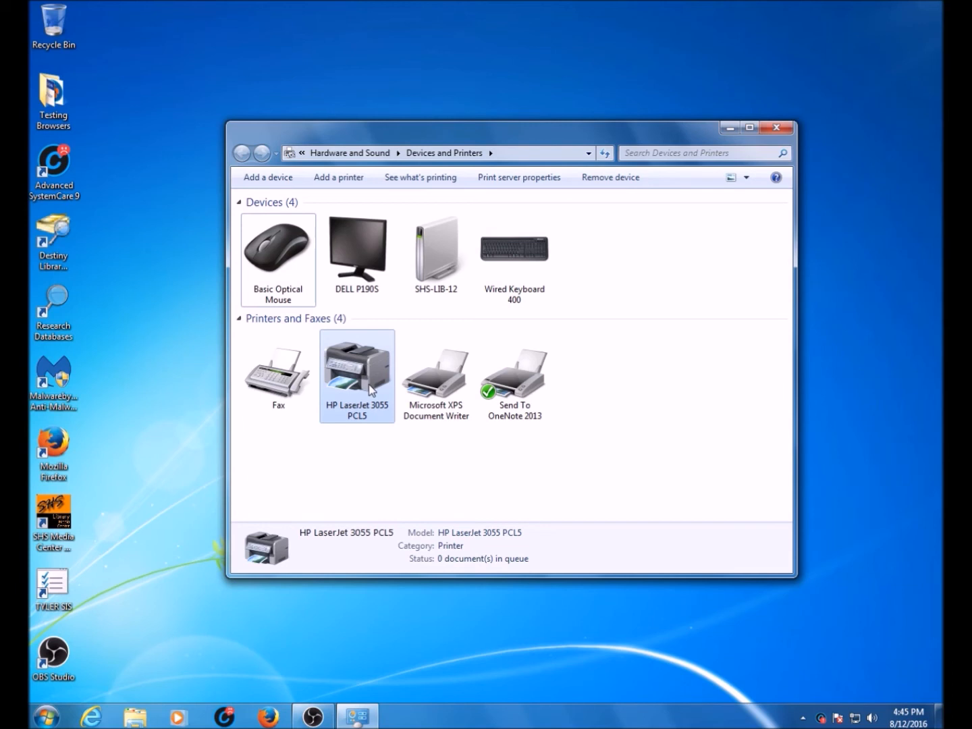
- Rename the HP LaserJet 3055 PCL5 printer to 'HP LaserJet 1012 PCL5' in Printer properties
right_click(357, 376)
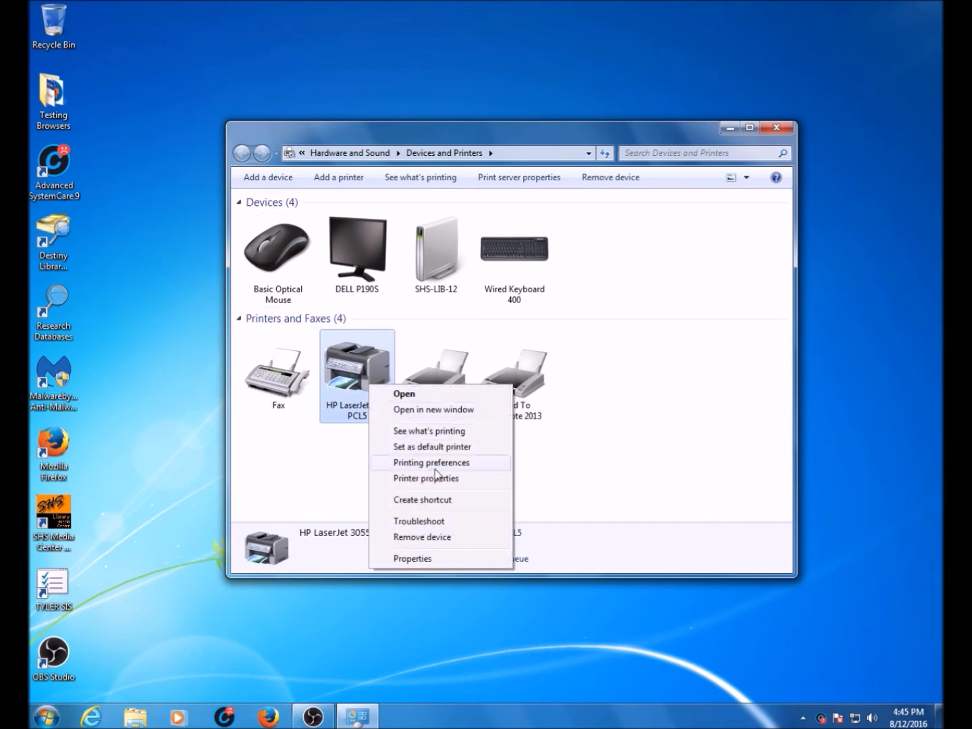
mouse_move(445, 480)
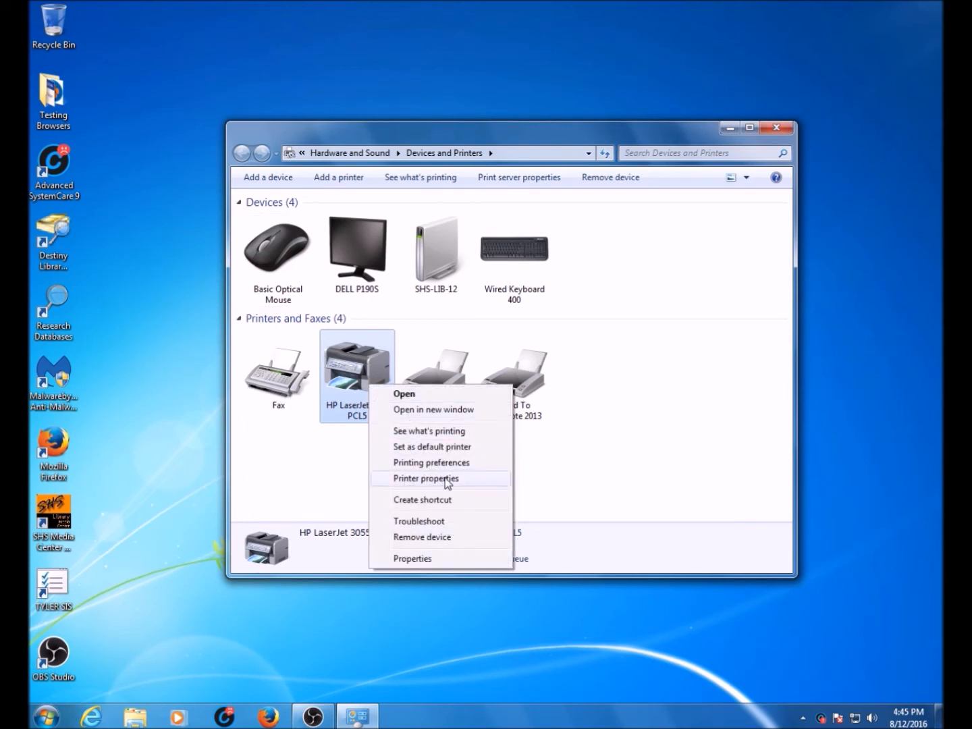
click(426, 478)
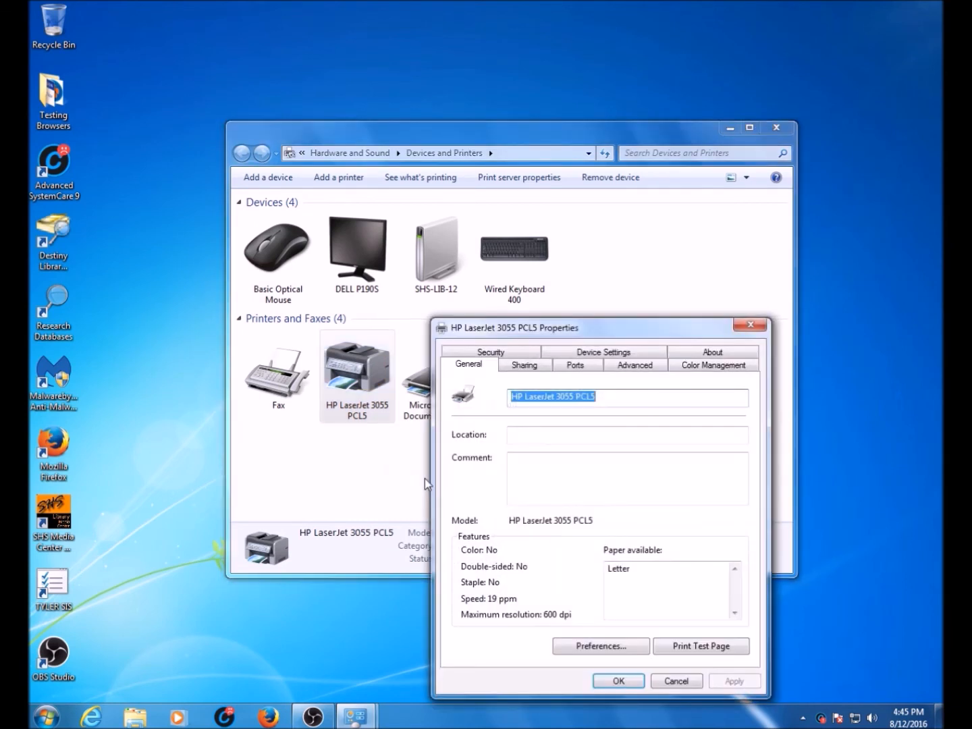
click(593, 397)
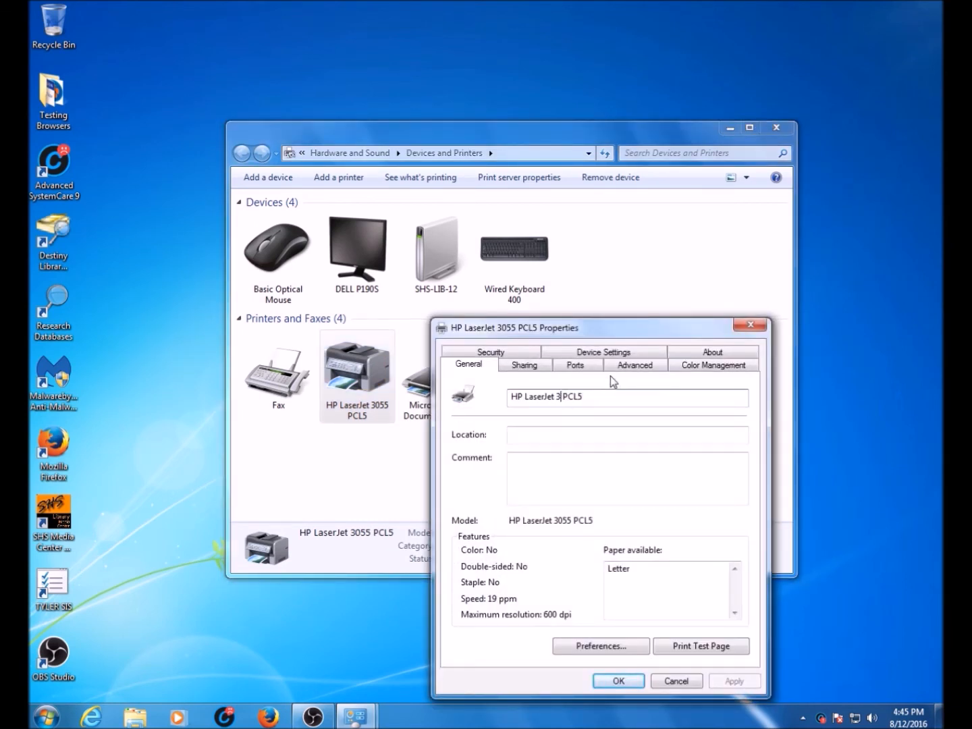
text(101)
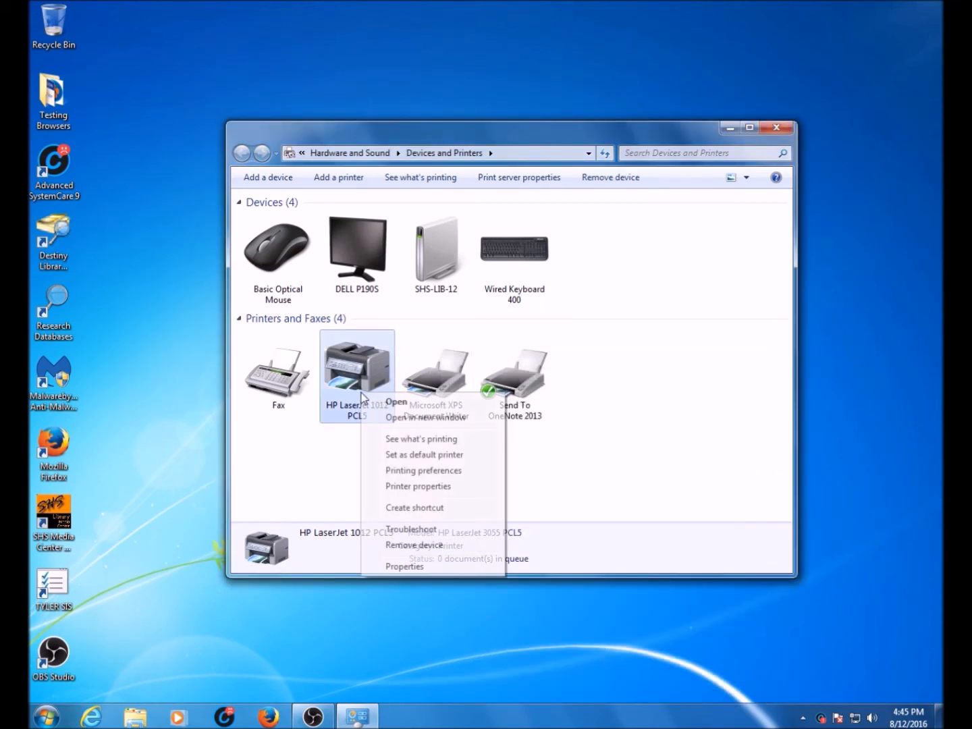
mouse_move(409, 487)
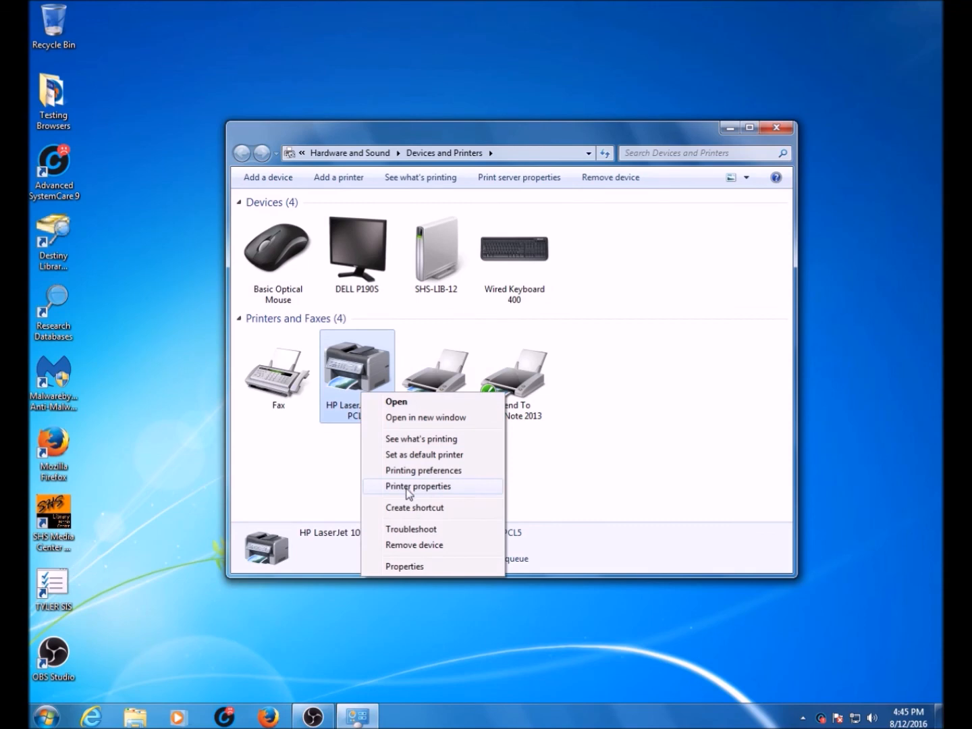
- Open Printer properties for HP LaserJet 1012 PCL5 to check the new name
click(418, 487)
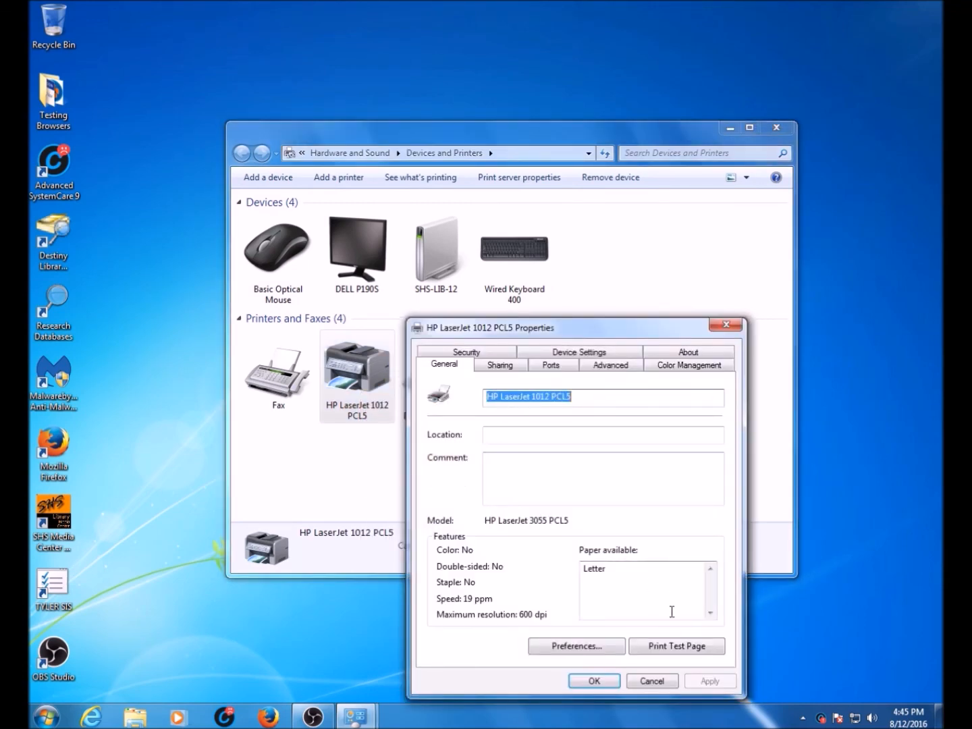